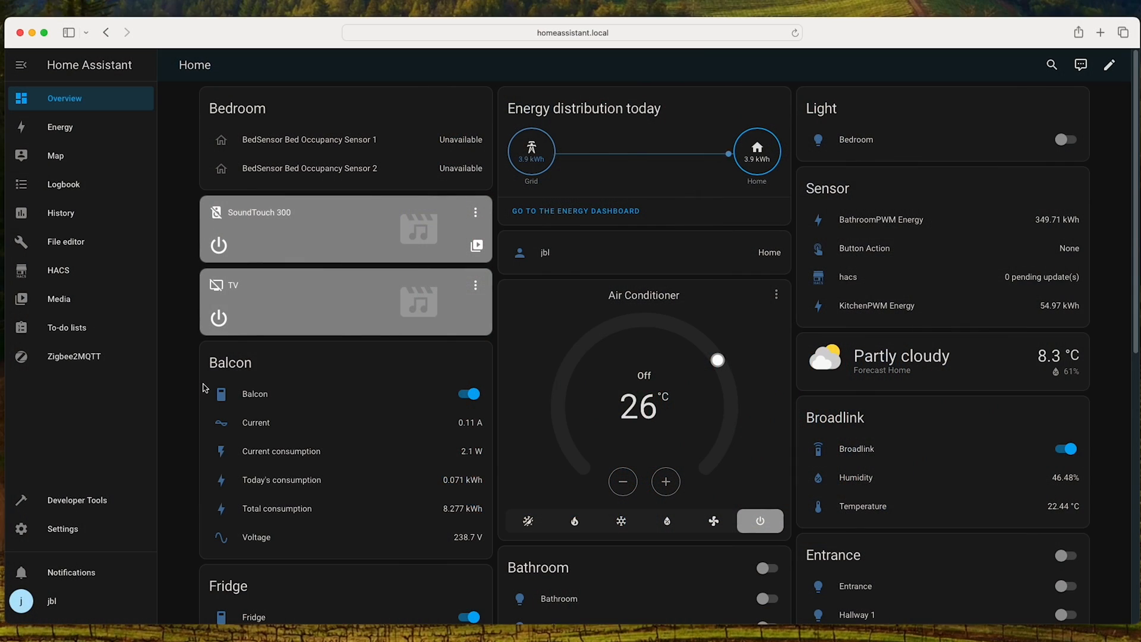
- Bring up the Zigbee2MQTT device list scrolled to the BalconyPWM breaker
left_click(74, 355)
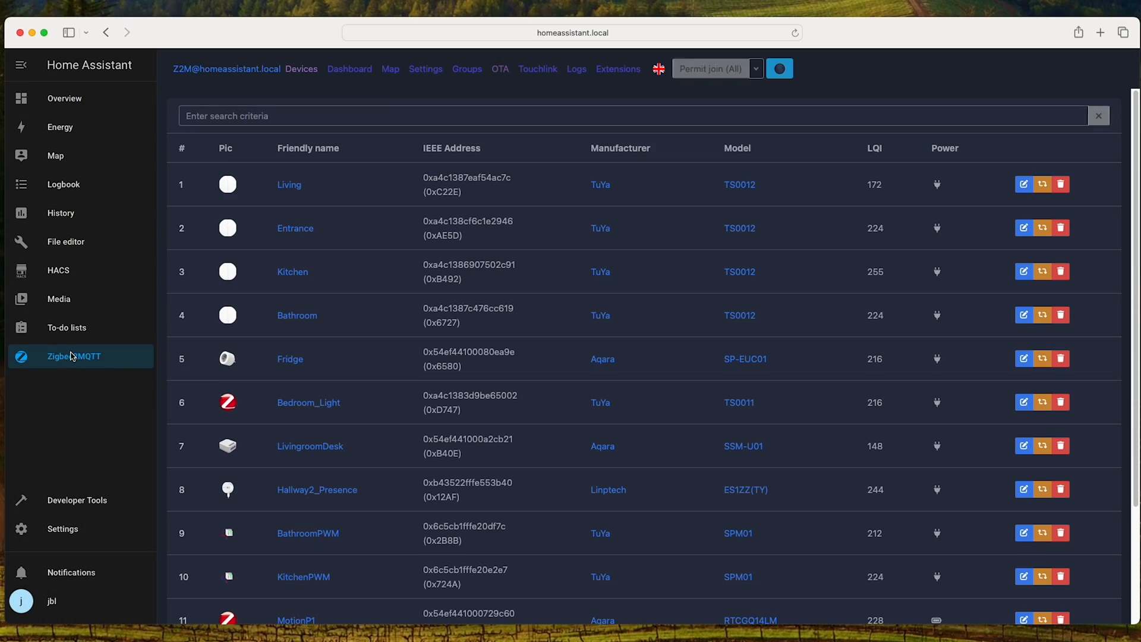
scroll("down", 3)
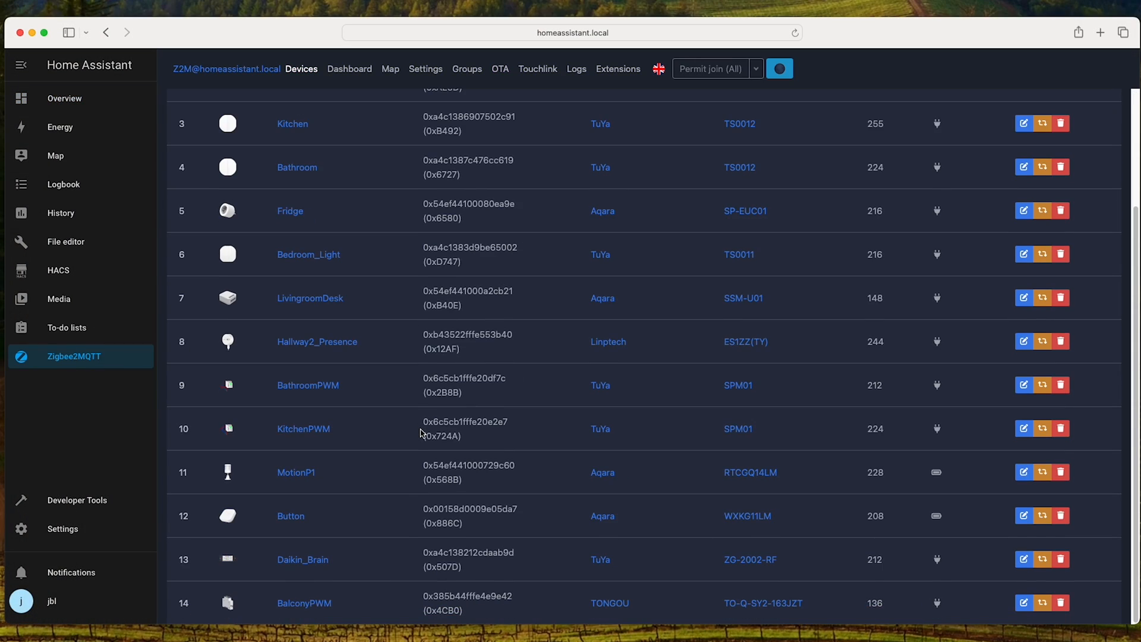
mouse_move(299, 603)
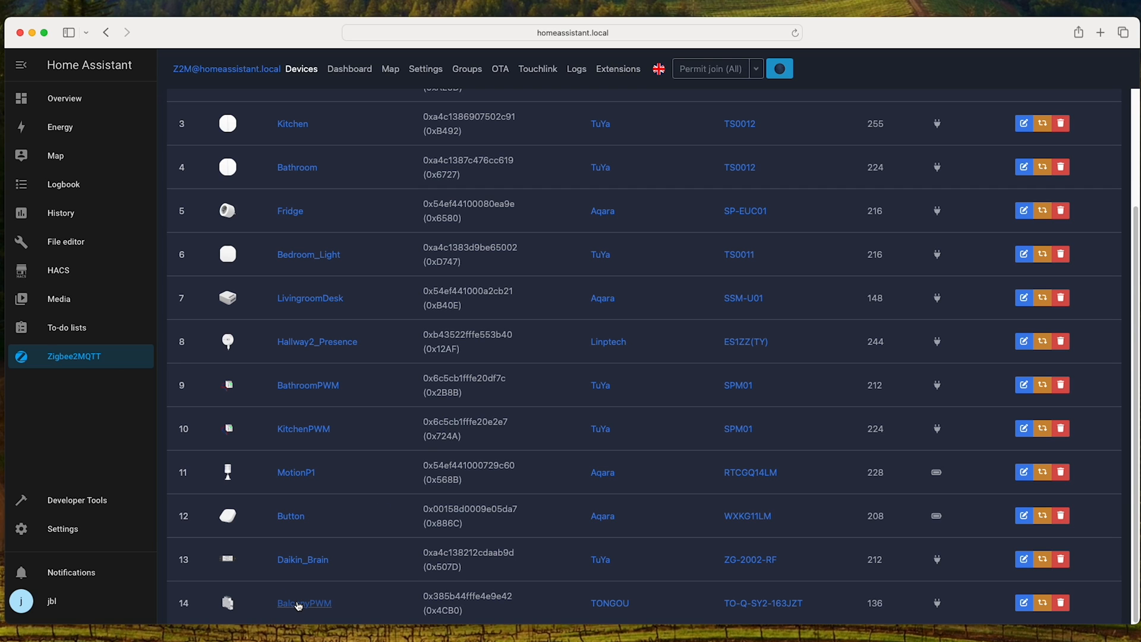
- Show BalconyPWM's About details, a TONGOU circuit breaker acting as a Router
left_click(304, 603)
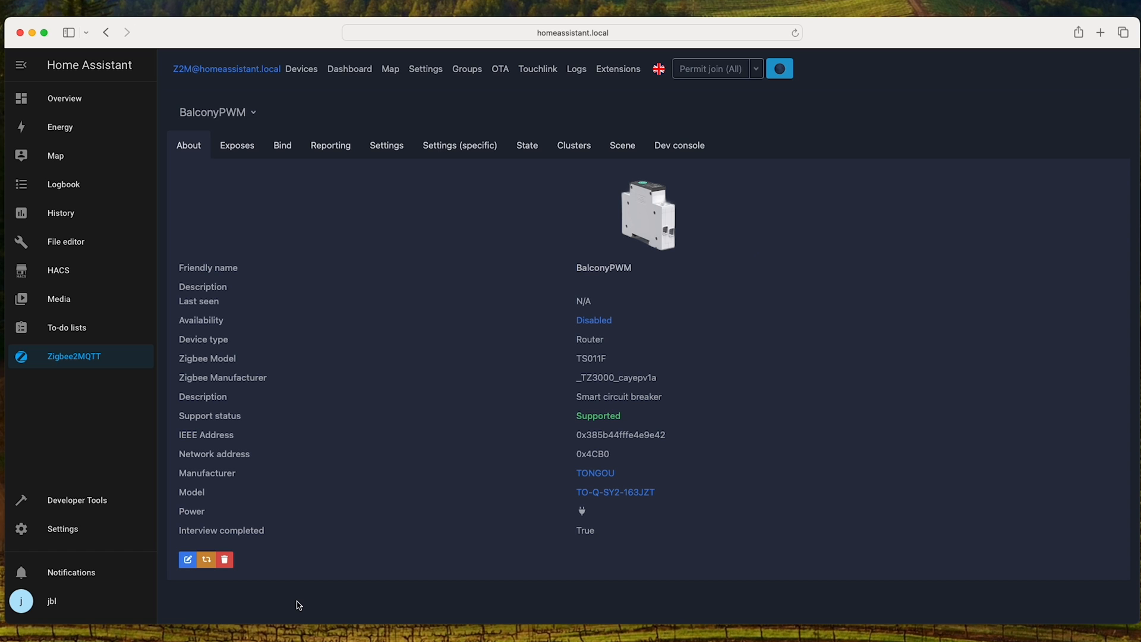
double_click(590, 338)
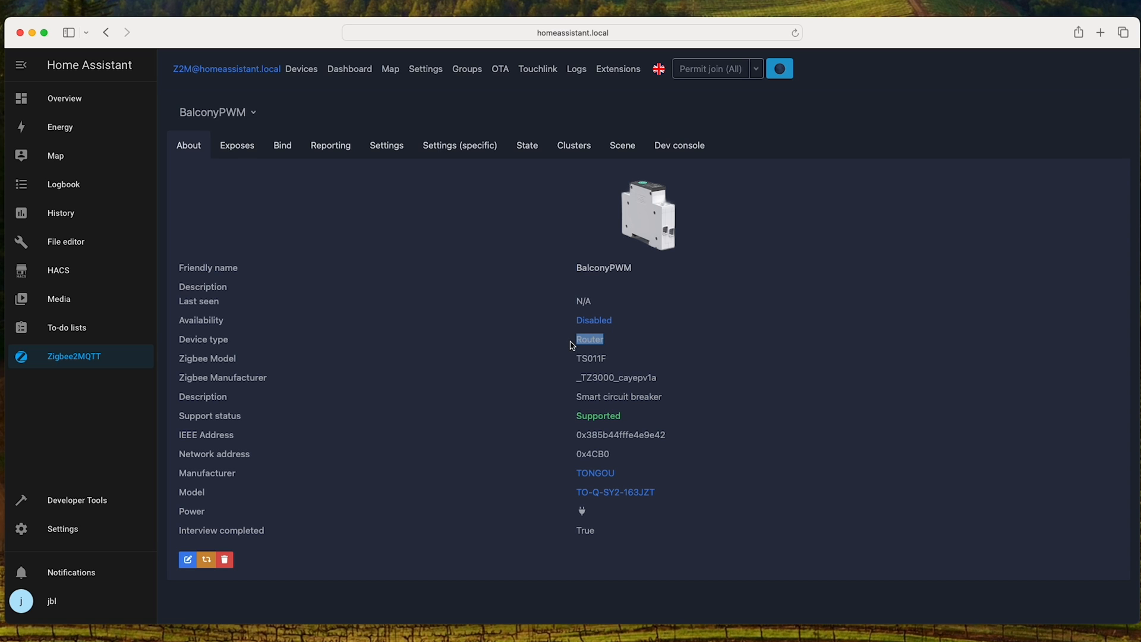
- Review BalconyPWM's Exposes readings (239 V, 0 W, 27.5 °C) and thresholds down to link quality
left_click(237, 145)
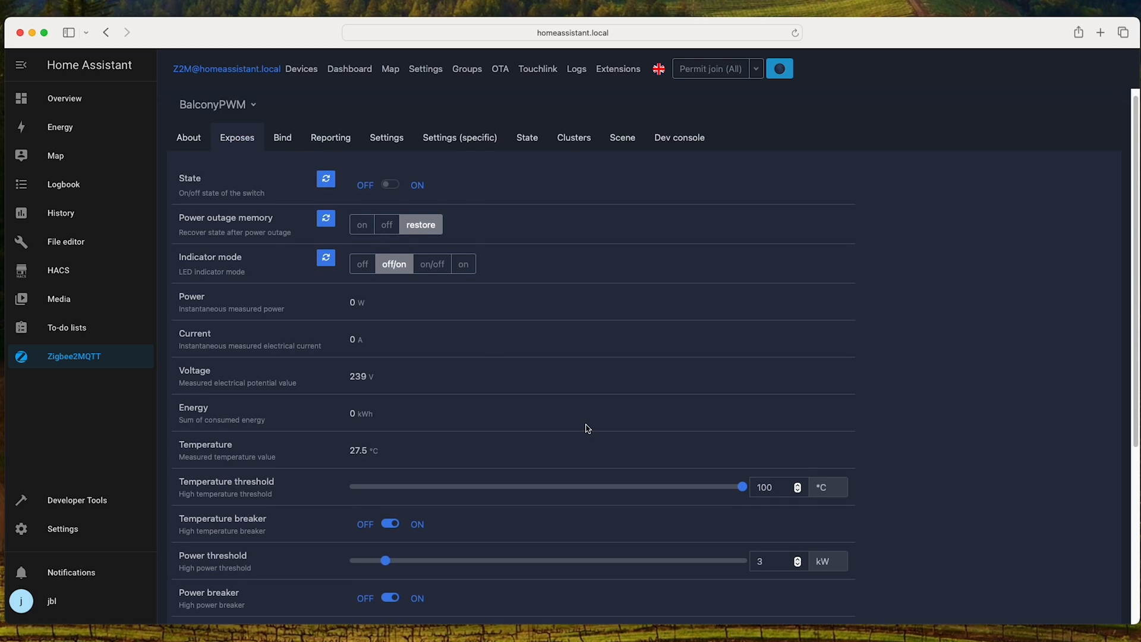
scroll("down", 3)
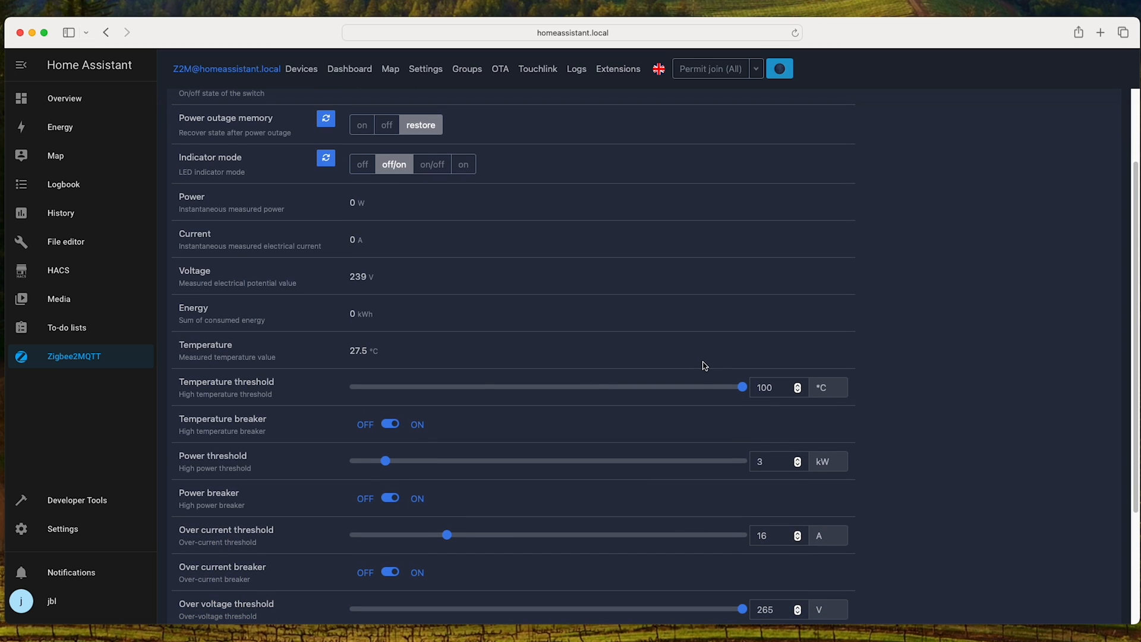
mouse_move(346, 278)
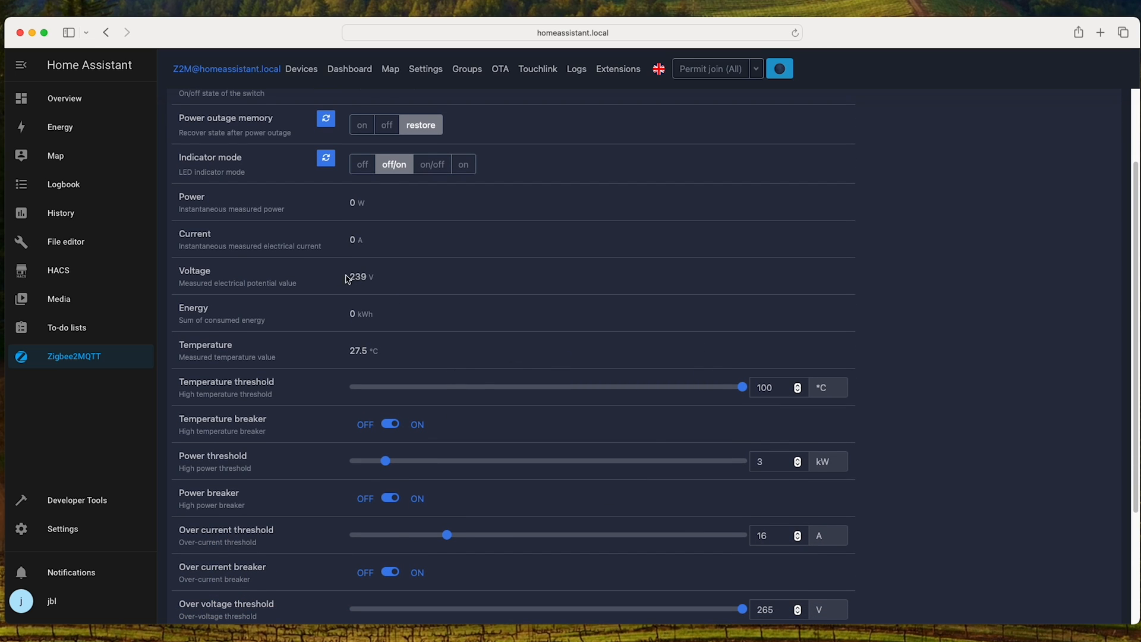
mouse_move(357, 244)
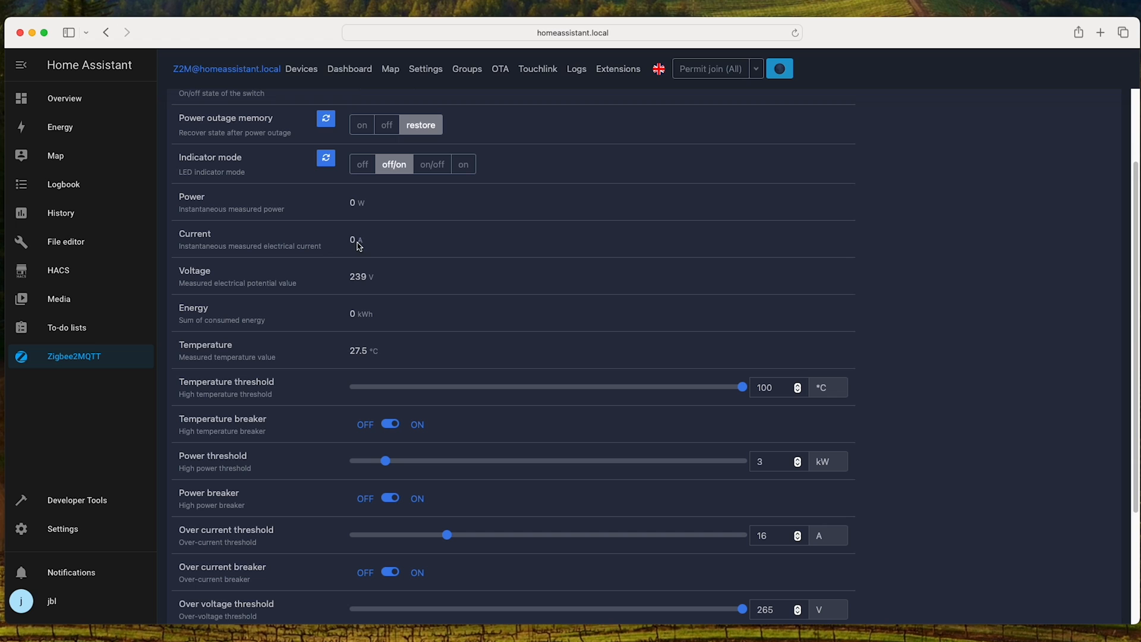
mouse_move(357, 215)
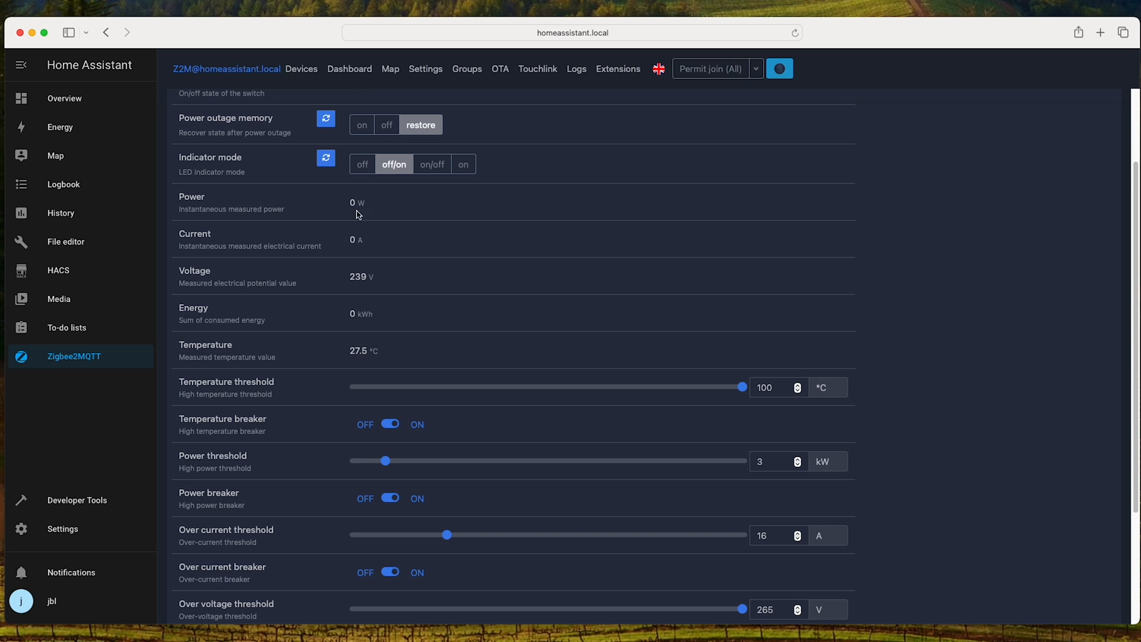
mouse_move(359, 236)
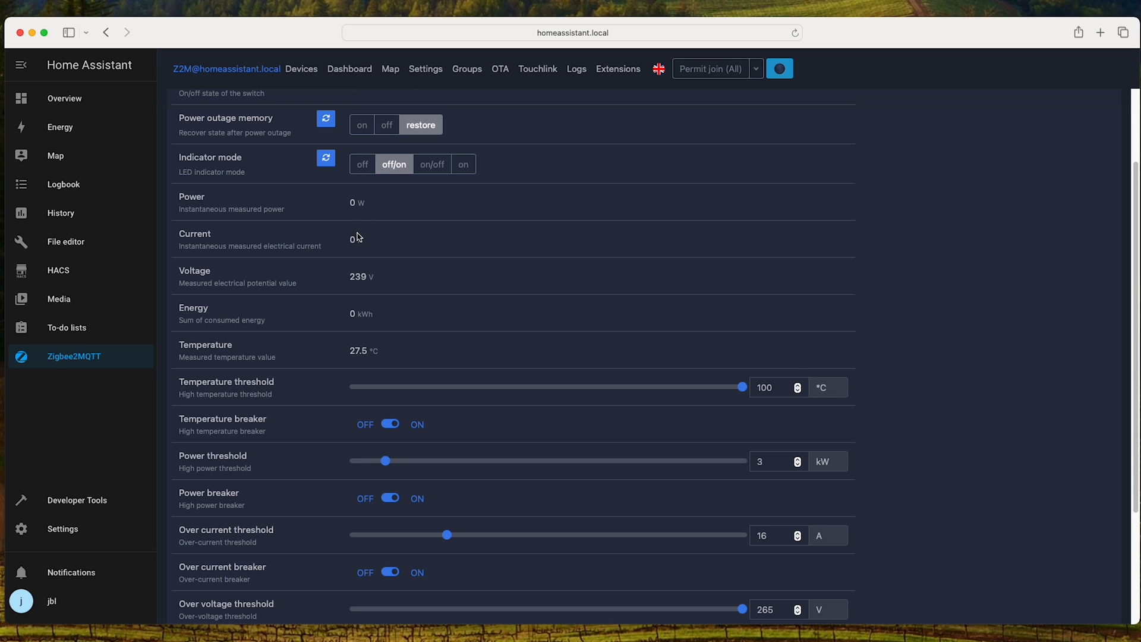
scroll("down", 3)
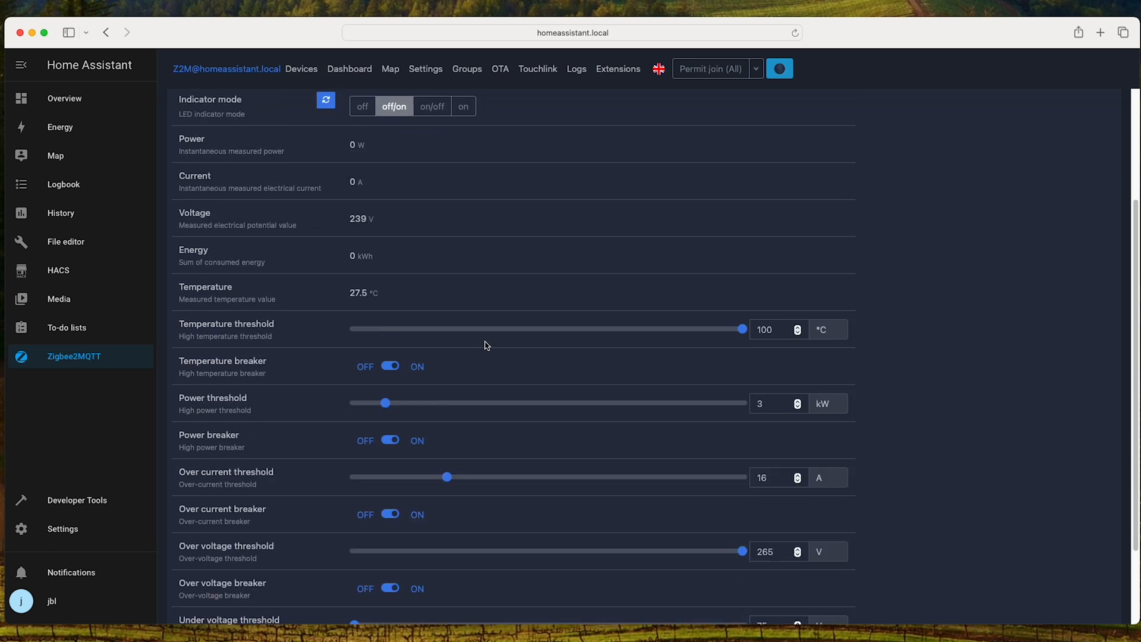
scroll("down", 3)
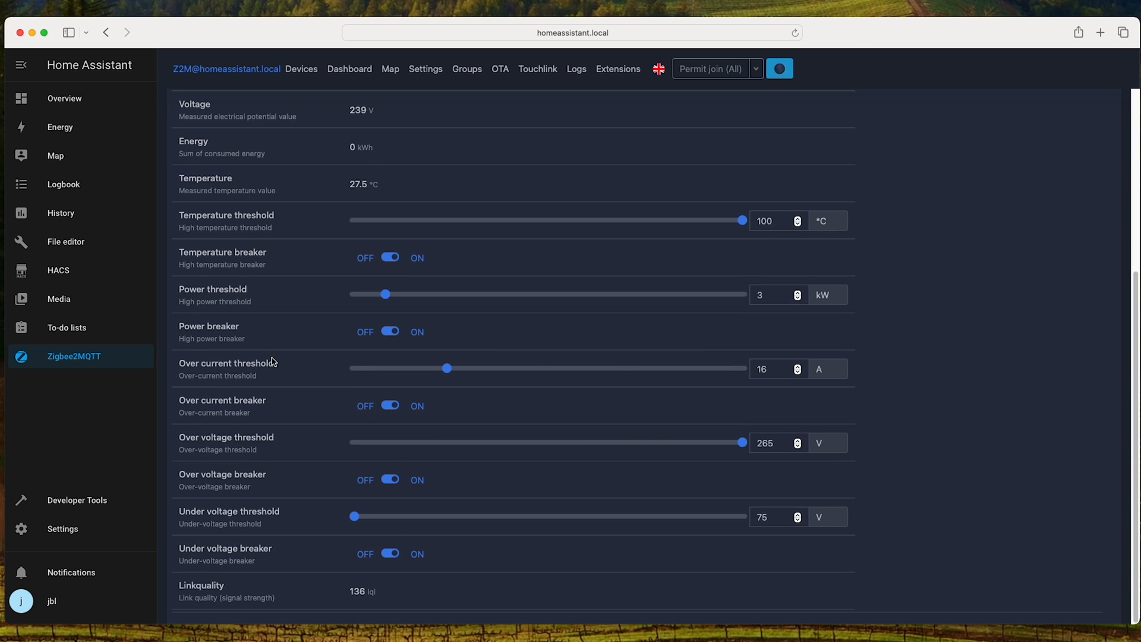
mouse_move(772, 369)
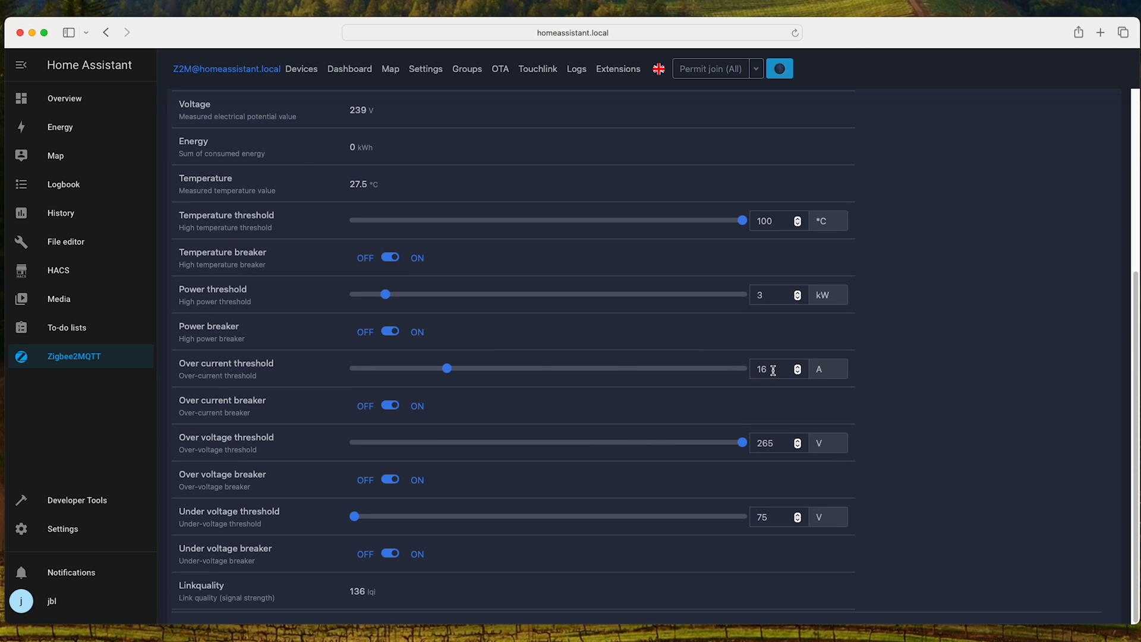
mouse_move(777, 444)
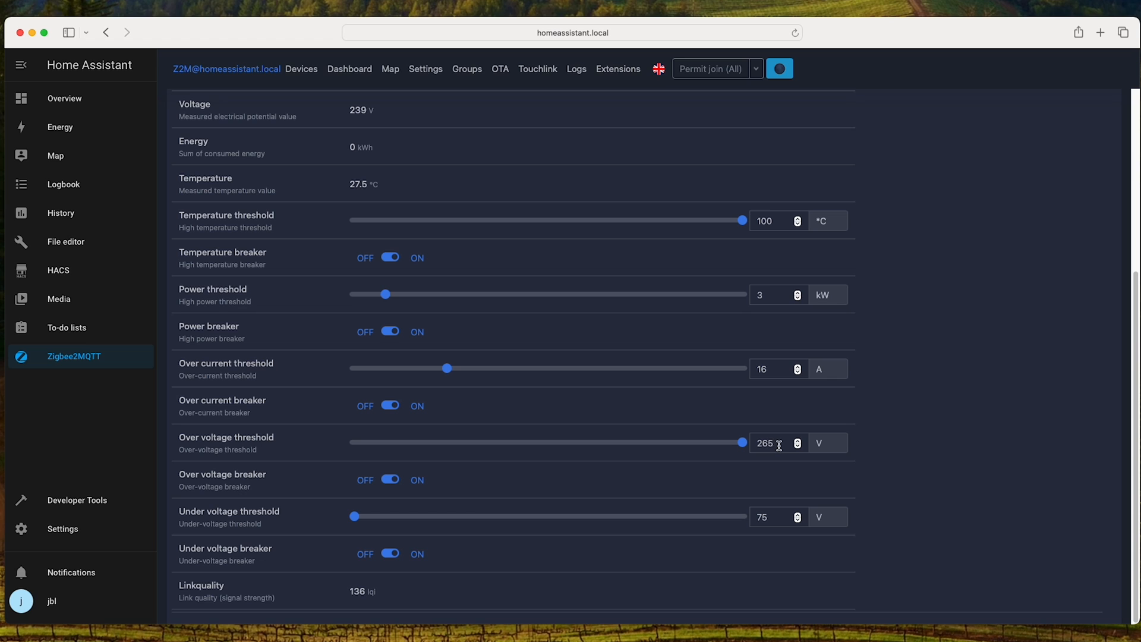
- Check the voltage thresholds and set the over-current threshold to 32 A
left_click(771, 442)
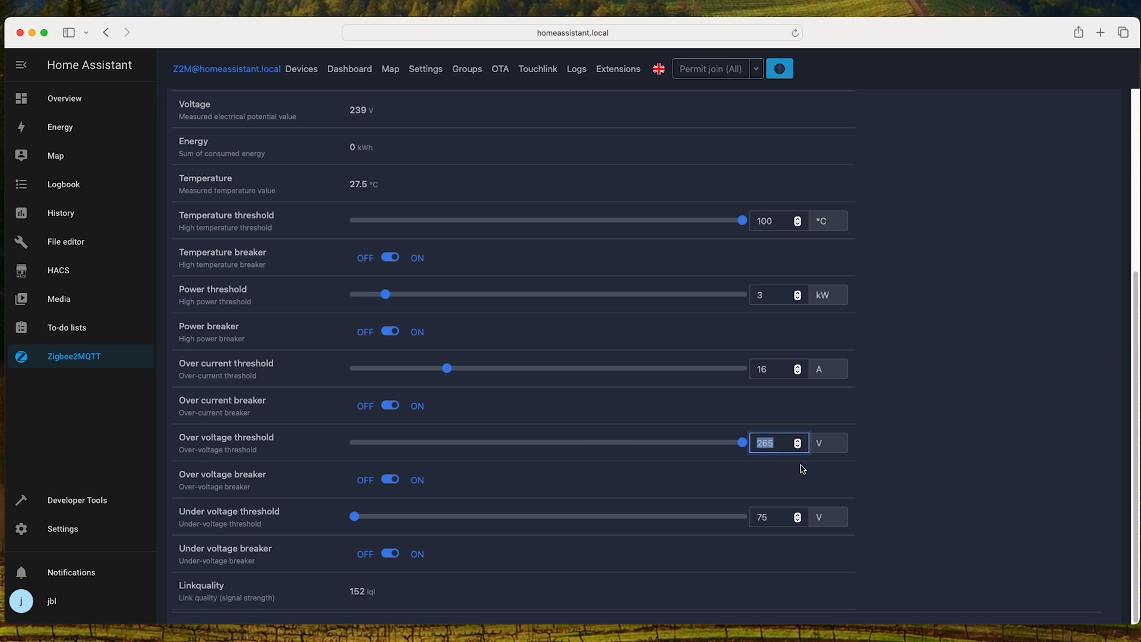
left_click(779, 517)
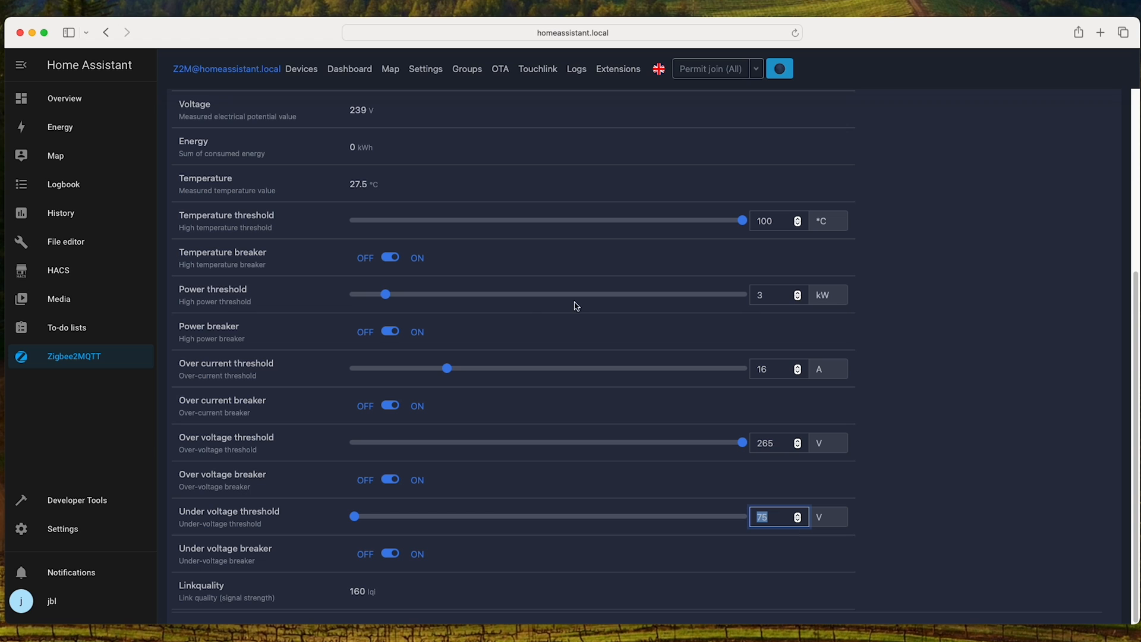
mouse_move(216, 295)
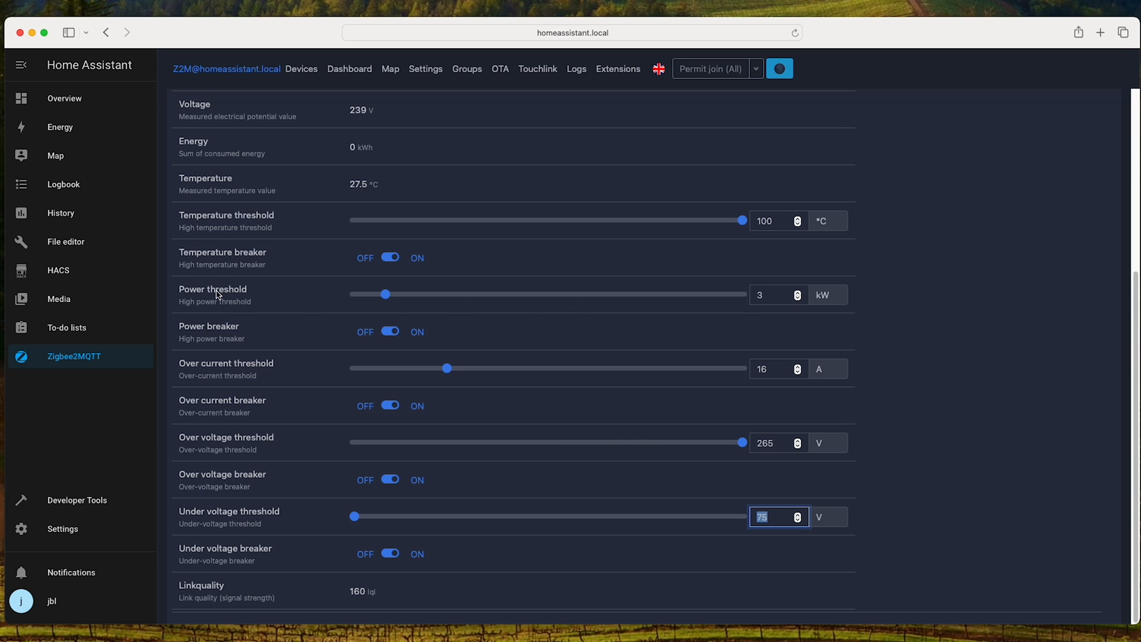
mouse_move(287, 295)
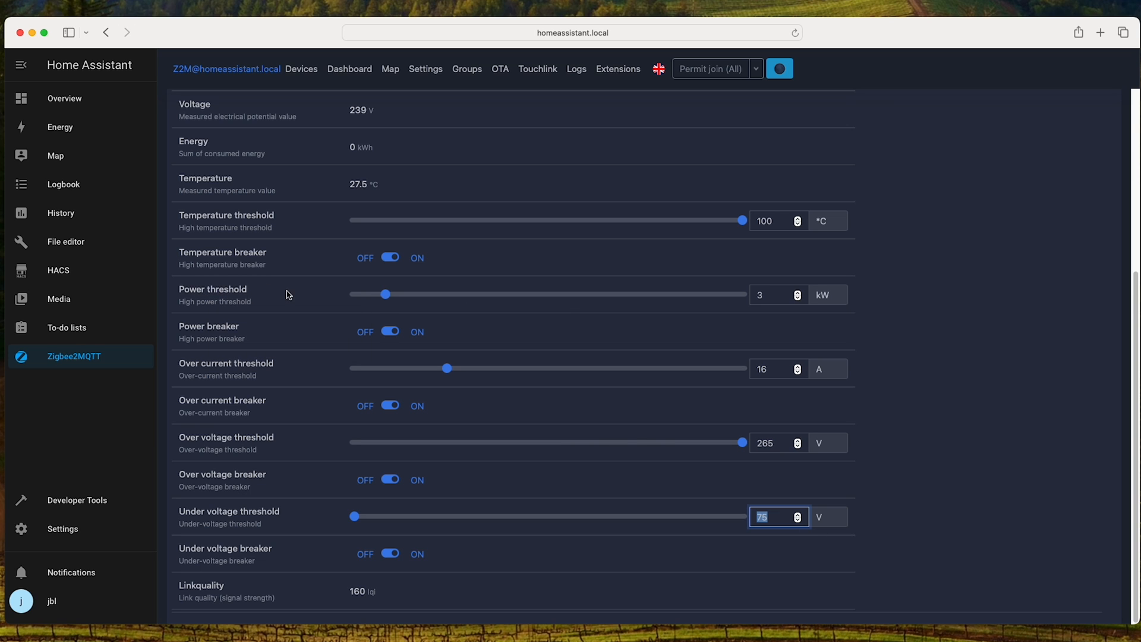
left_click(775, 294)
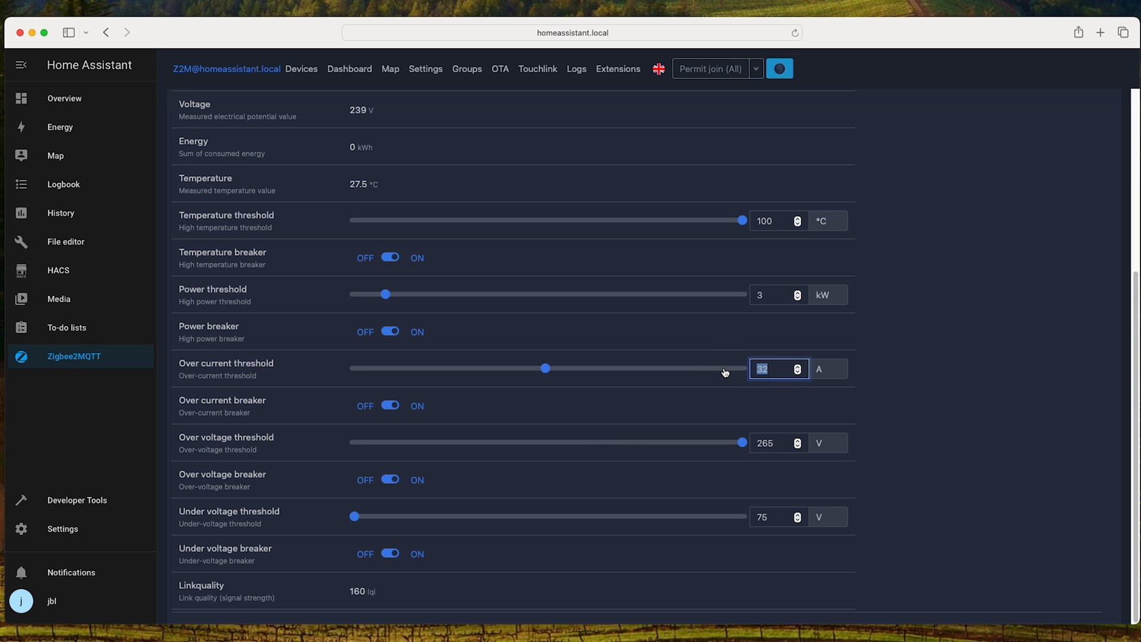
left_click_drag(546, 367, 446, 367)
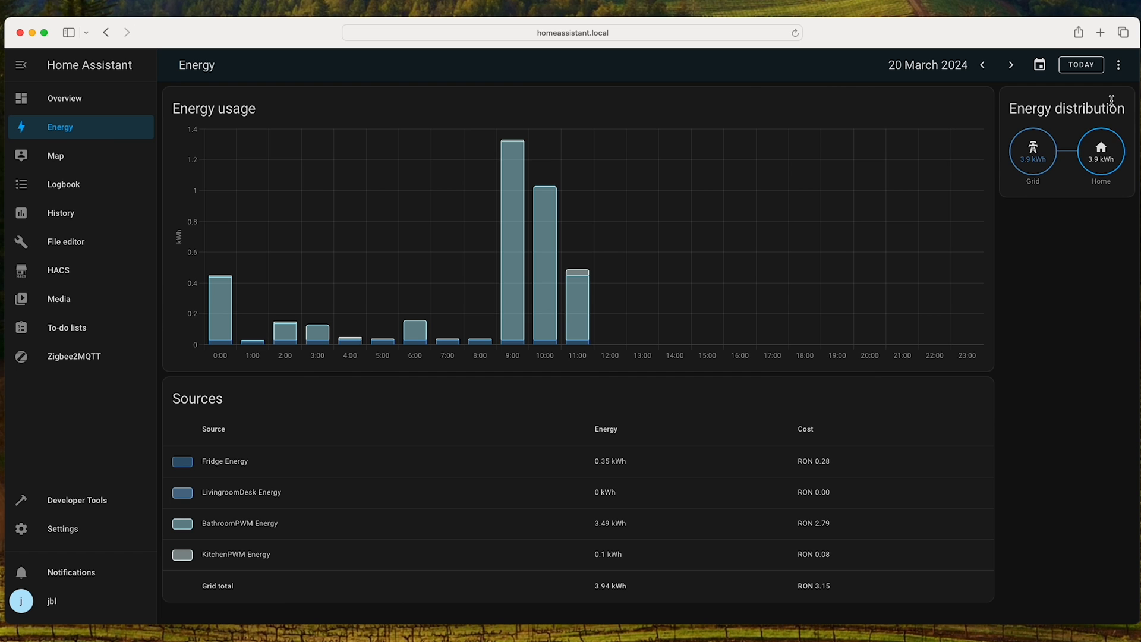
- Go to the Energy configuration listing the grid consumption sources
left_click(1120, 64)
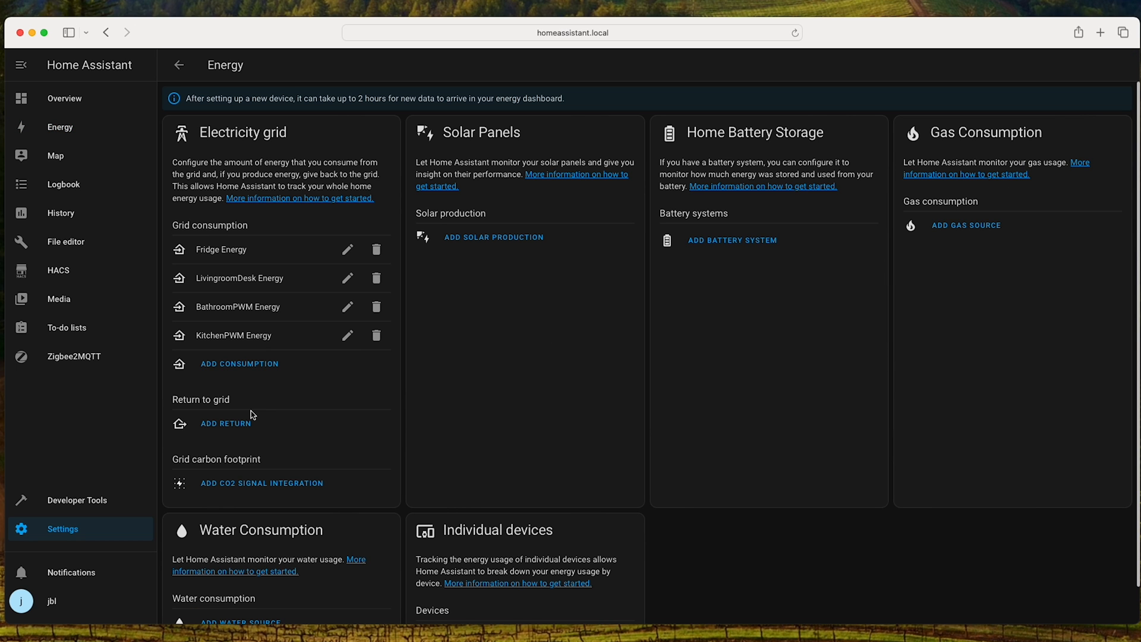
- Add BalconyPWM Energy as a grid consumption source with a static price of 0.8 RON/kWh
left_click(238, 364)
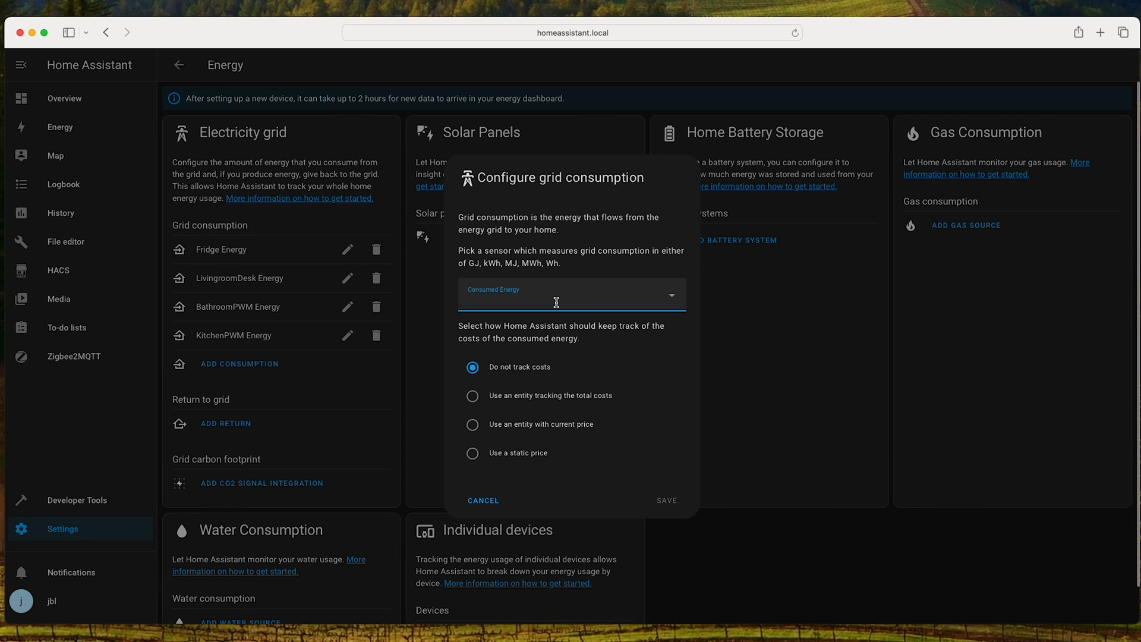
left_click(572, 295)
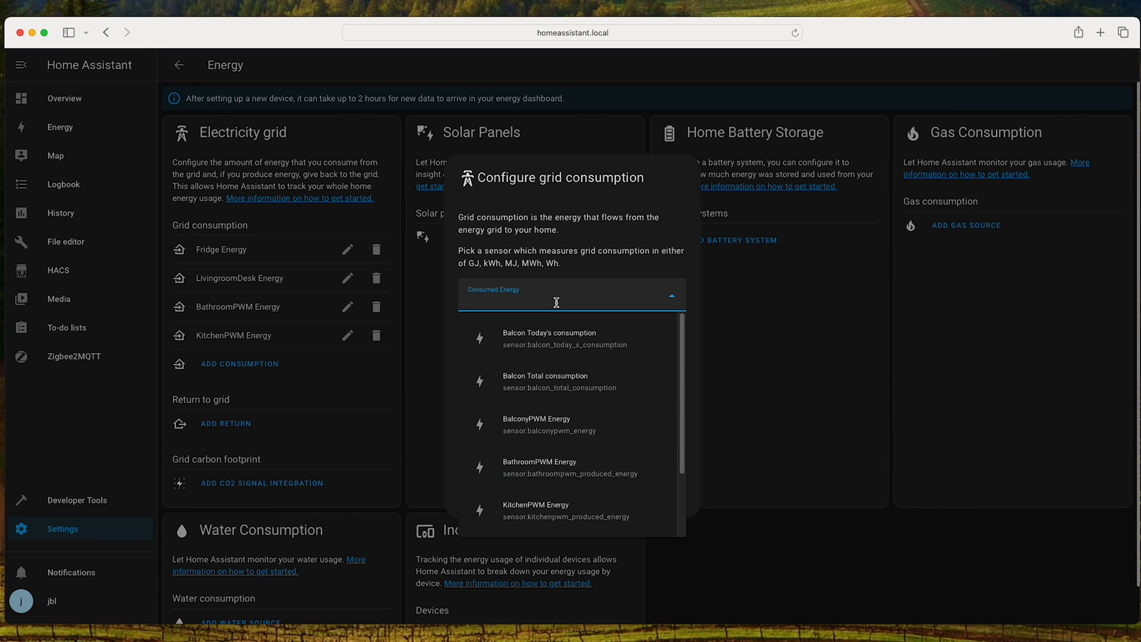
type("b")
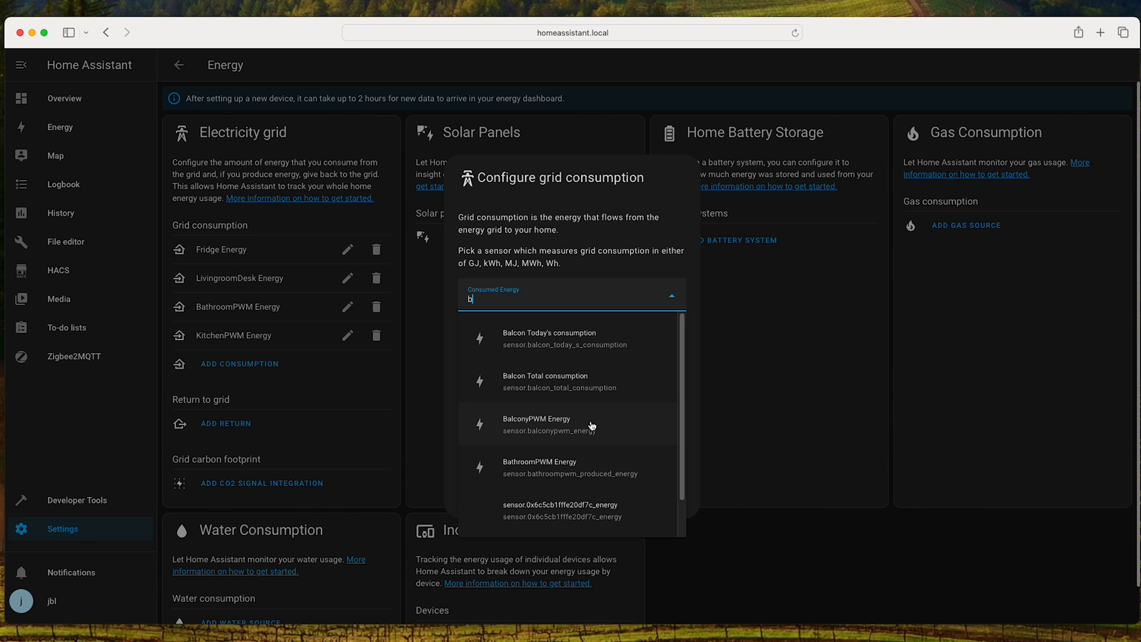
left_click(536, 423)
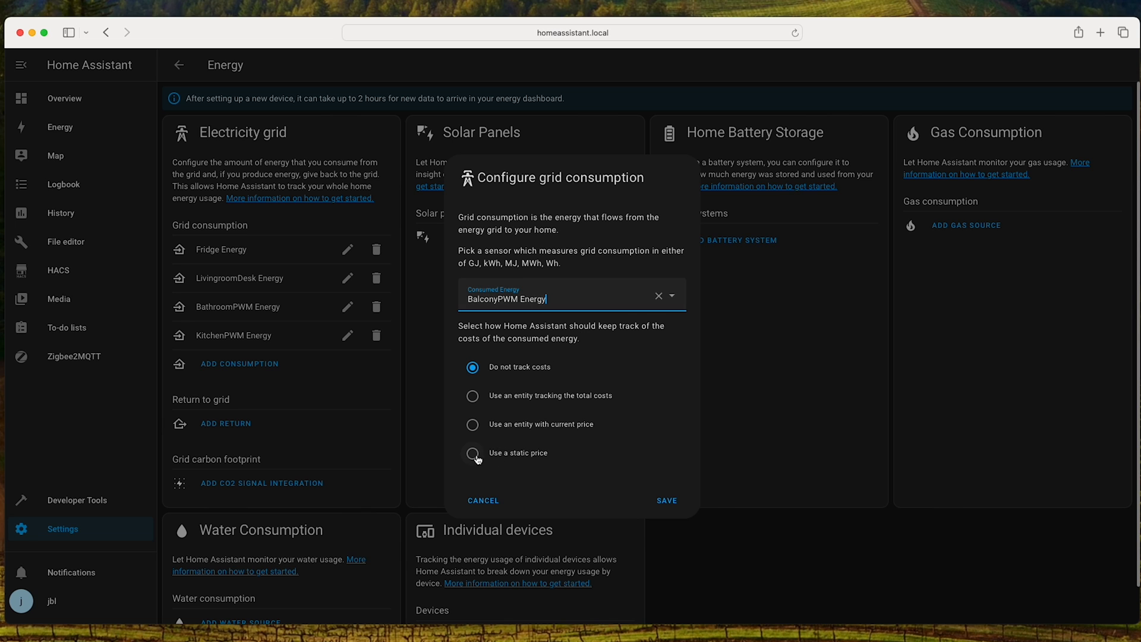
left_click(472, 453)
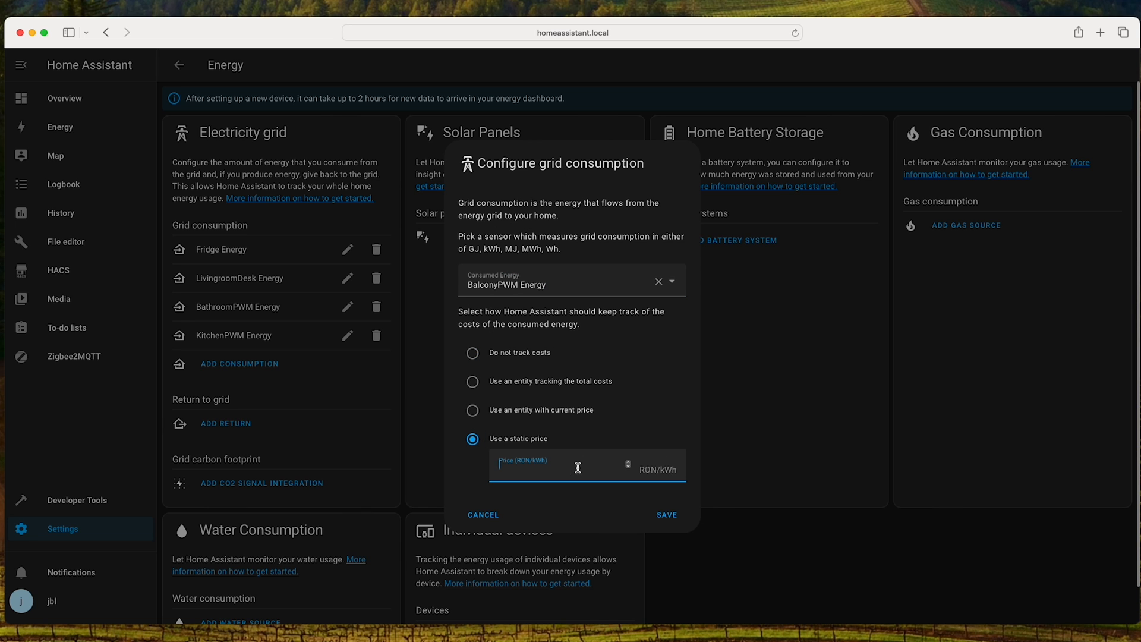
type("0.8")
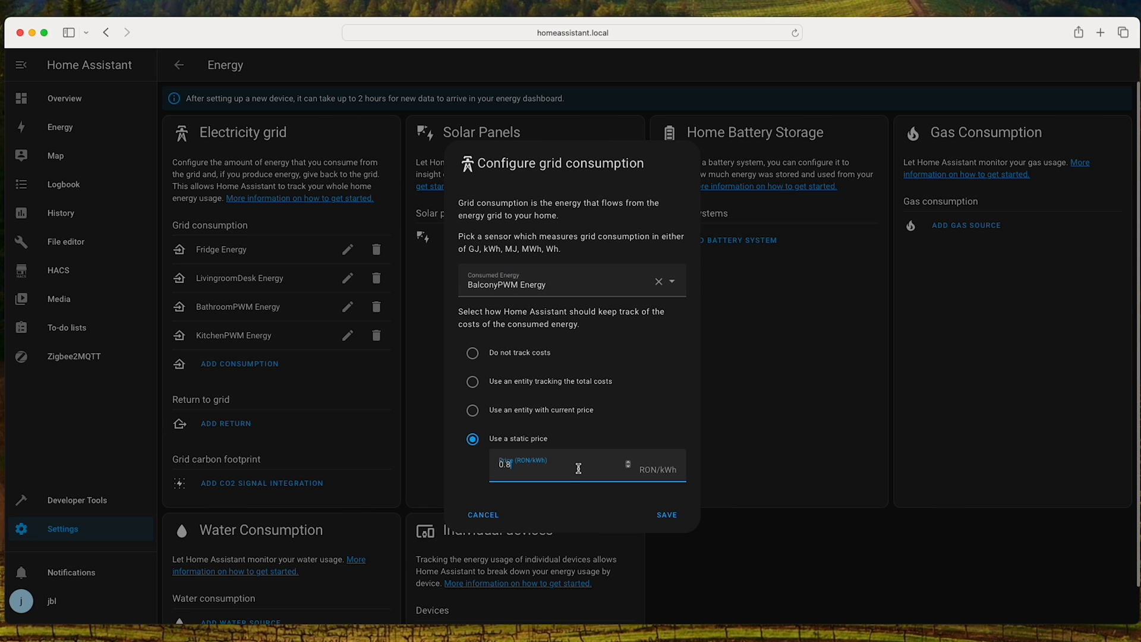
left_click(665, 515)
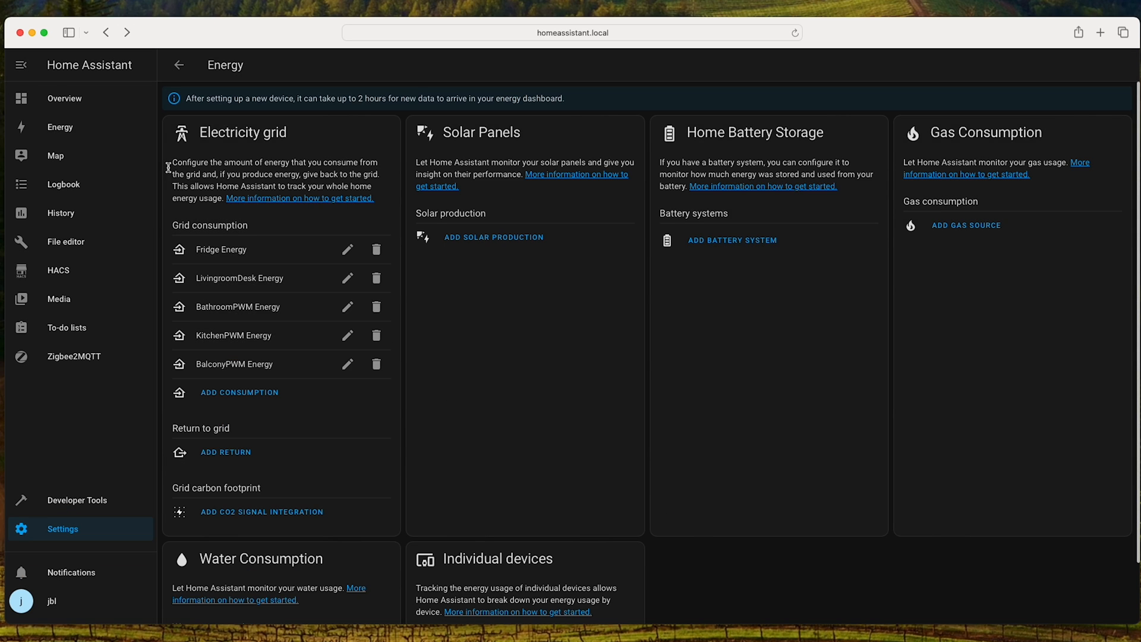